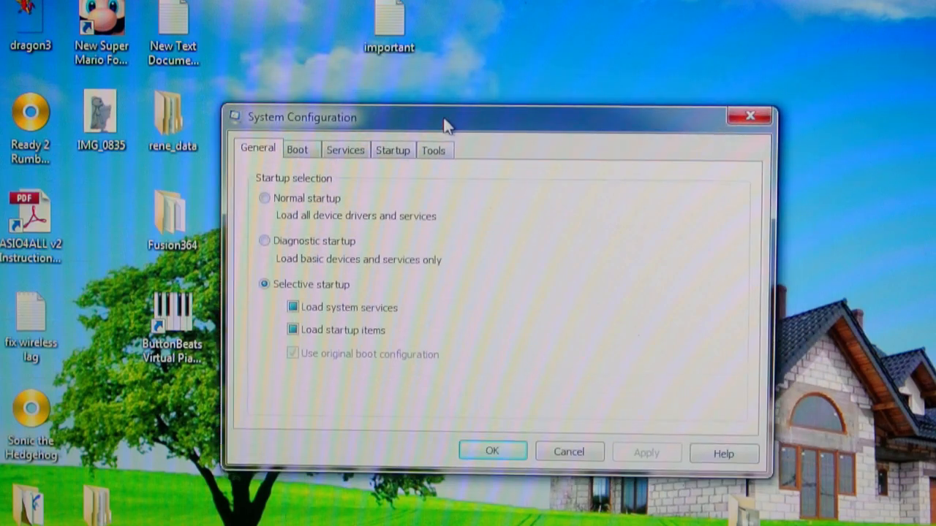
- Uncheck Java Platform SE Auto Updater in the Startup list
{"action": "left_click", "coordinate": [392, 149]}
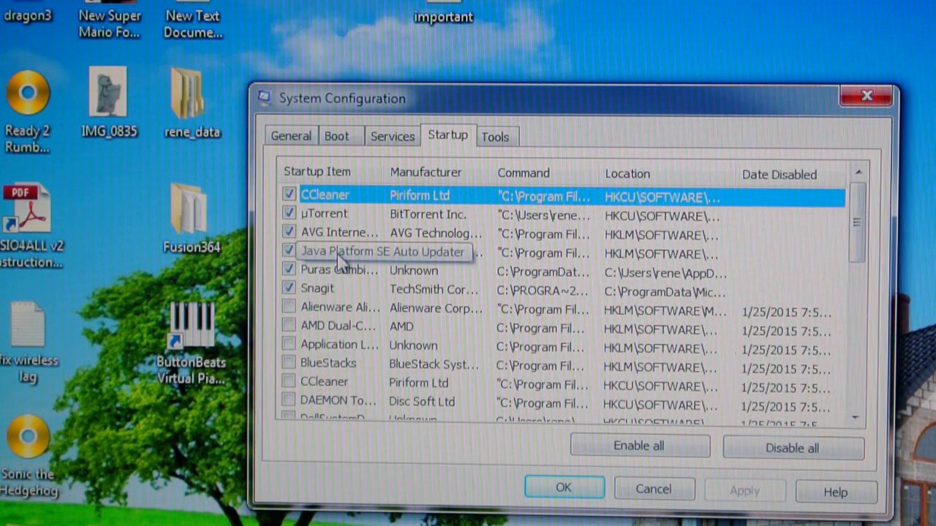
{"action": "left_click", "coordinate": [288, 252]}
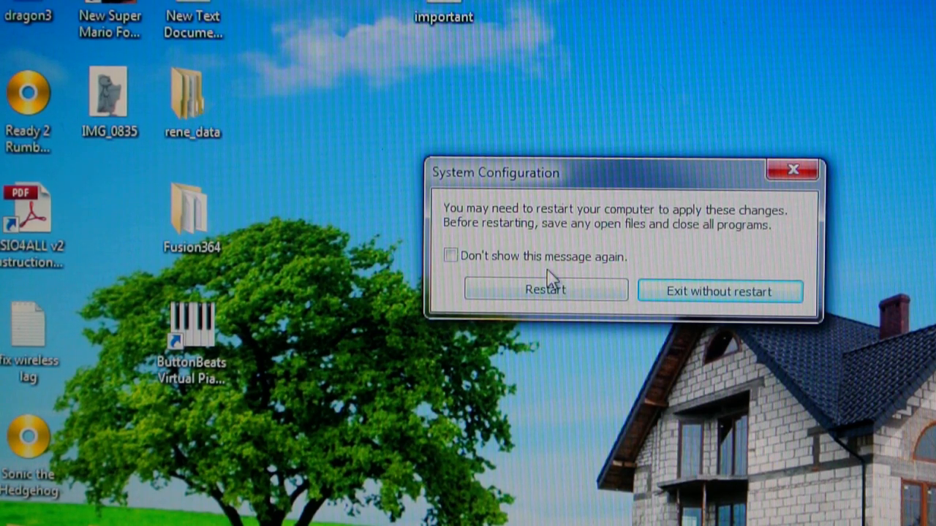
{"action": "mouse_move", "coordinate": [700, 291]}
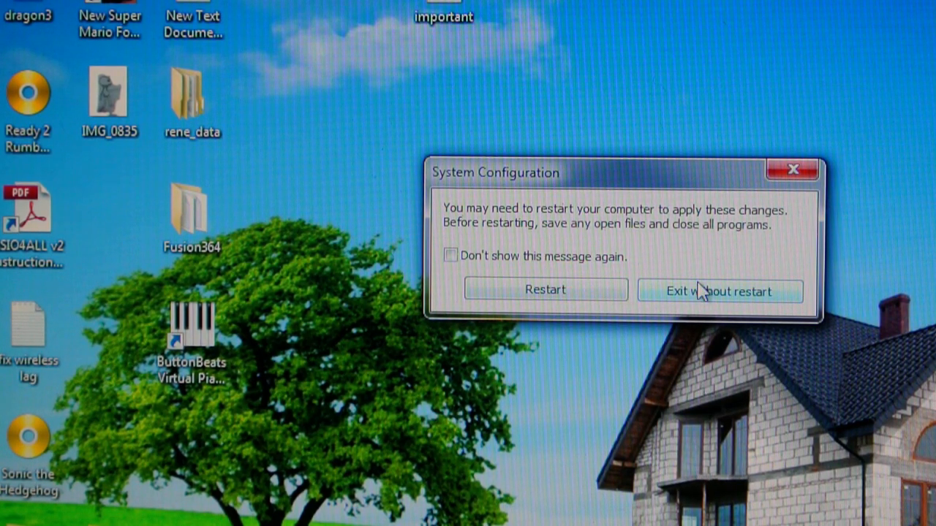
- Exit the restart prompt without restarting the computer
{"action": "left_click", "coordinate": [719, 291]}
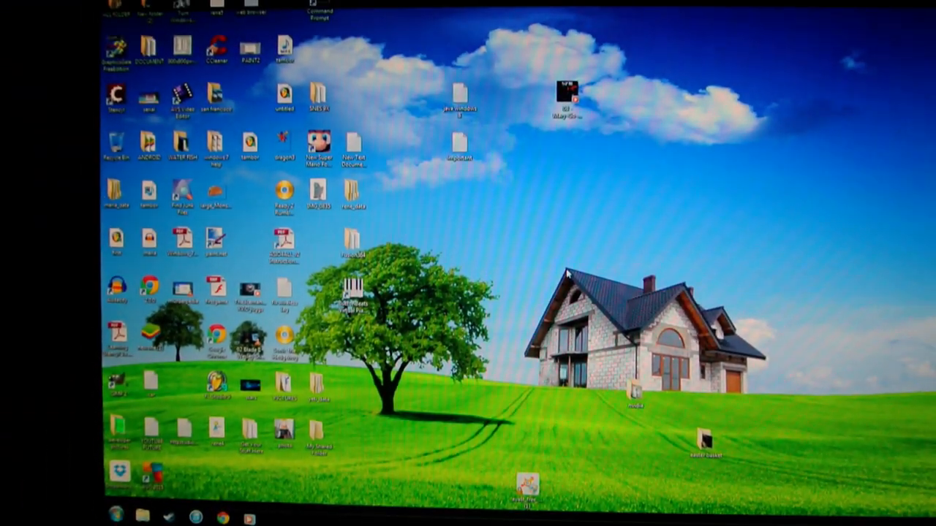
- Reach Control Panel's Uninstall a program list via the Start menu
{"action": "left_click", "coordinate": [119, 512]}
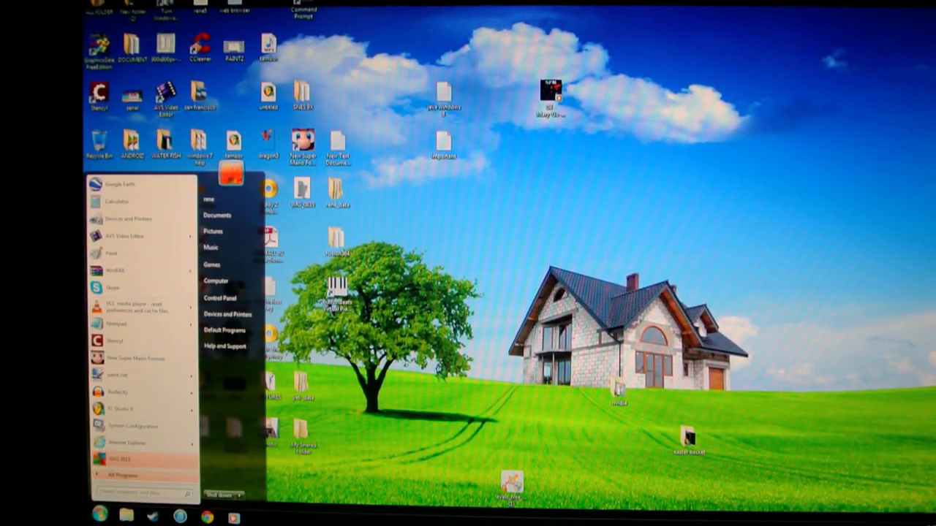
{"action": "mouse_move", "coordinate": [228, 313]}
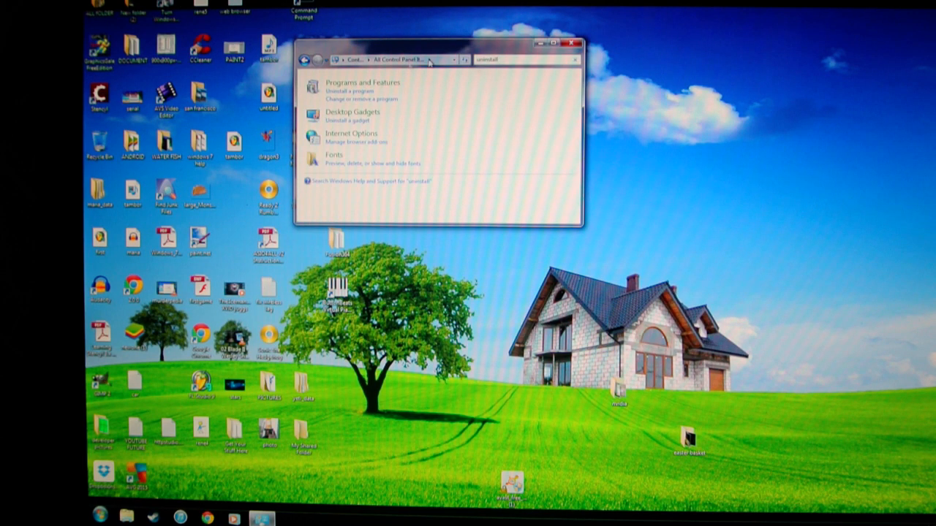
{"action": "left_click_drag", "start_coordinate": [439, 42], "coordinate": [548, 153]}
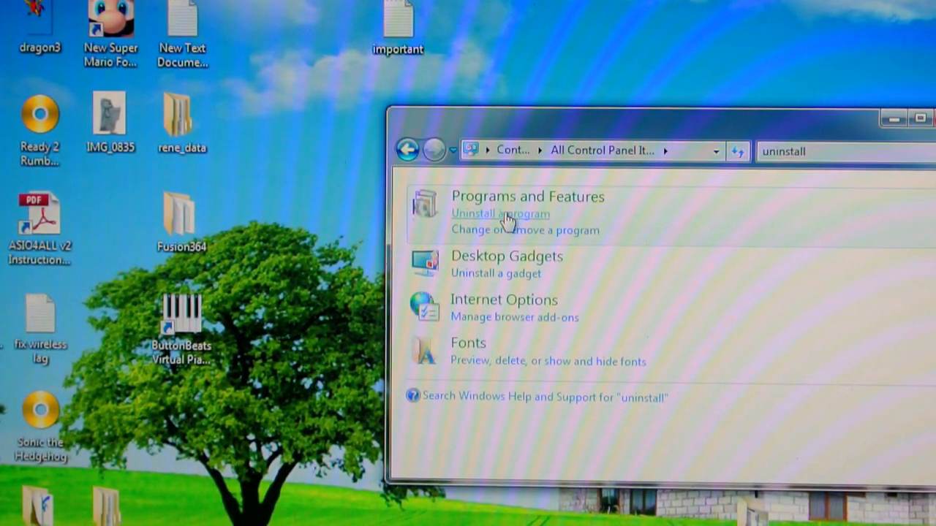
{"action": "left_click", "coordinate": [500, 213]}
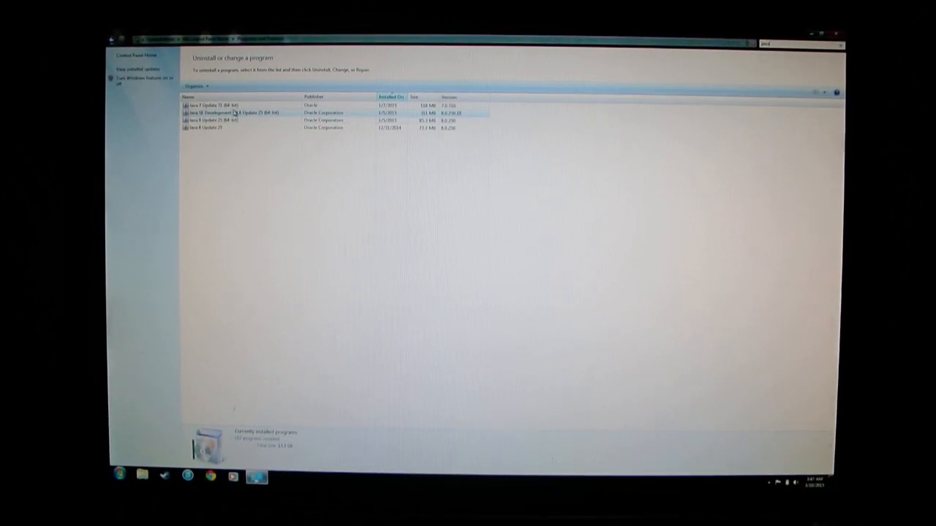
- Select the Java entry and start its uninstall
{"action": "left_click", "coordinate": [216, 106]}
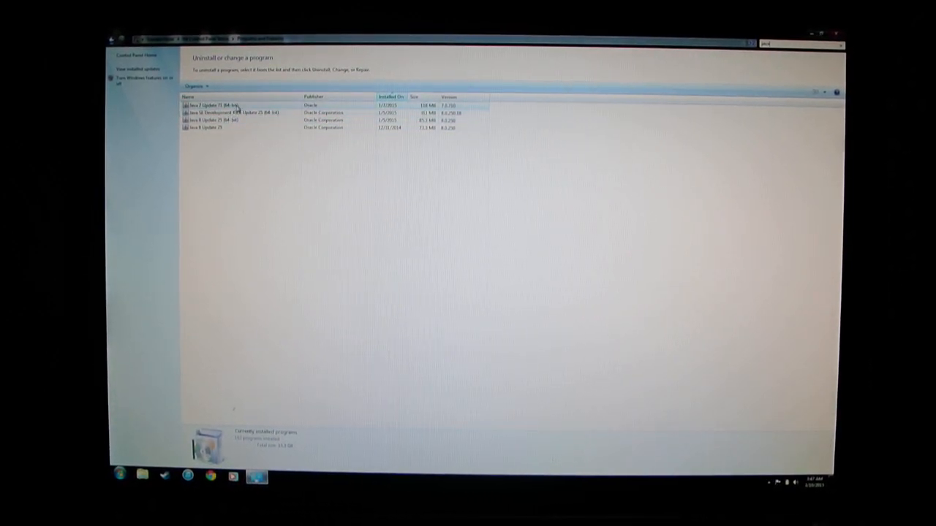
{"action": "left_click", "coordinate": [226, 106]}
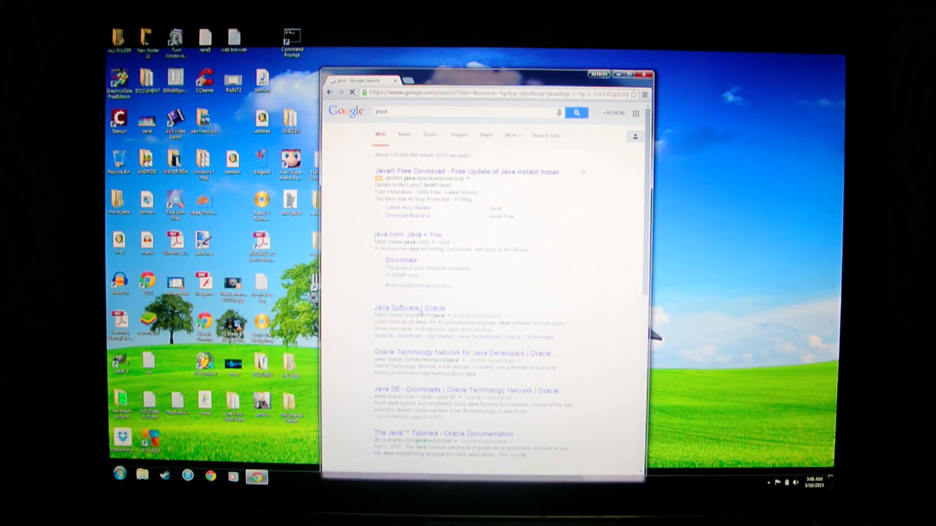
- Load the 'Java Software | Oracle' result and view the Java overview page
{"action": "left_click", "coordinate": [401, 307]}
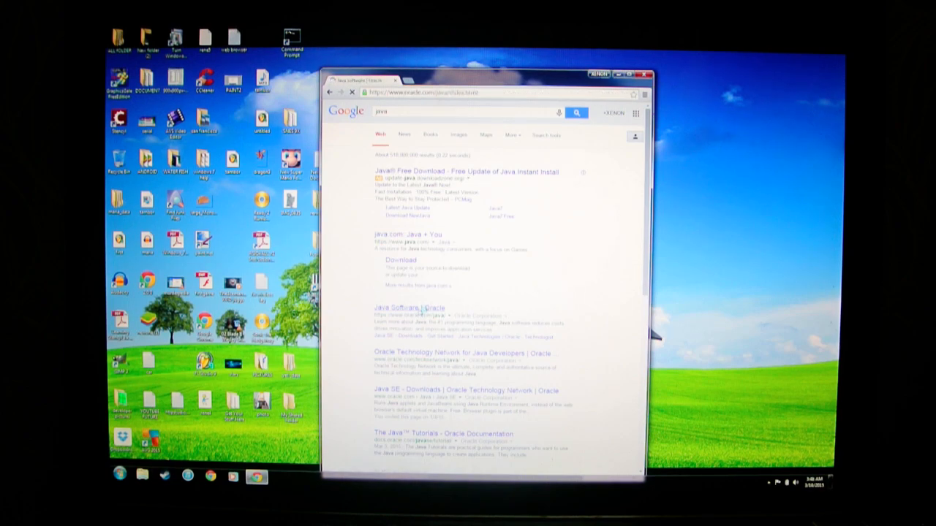
{"action": "left_click", "coordinate": [406, 307]}
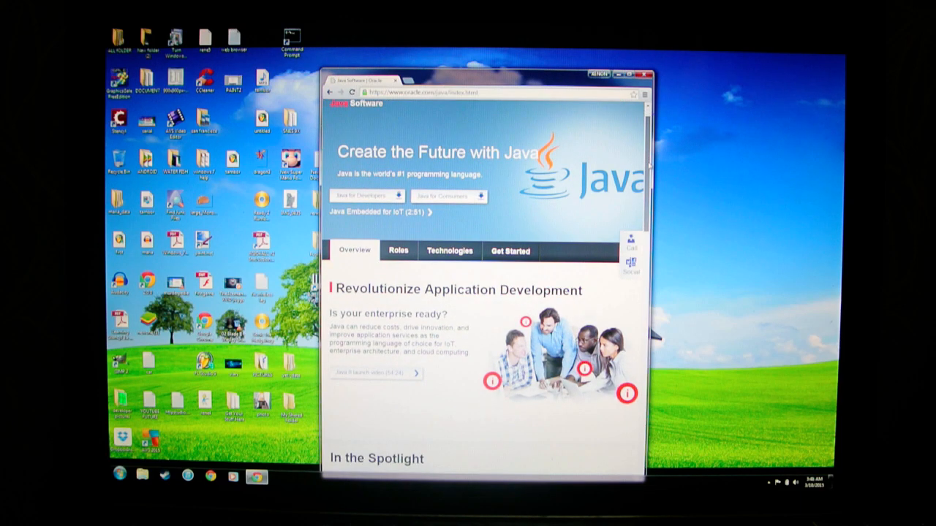
{"action": "scroll", "scroll_direction": "down", "scroll_amount": 3}
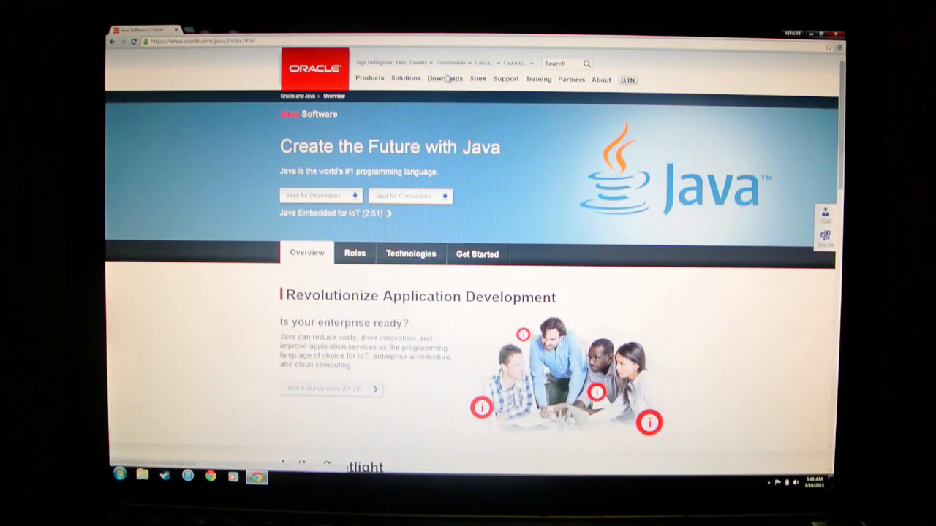
- Go to Oracle Downloads and show the Java downloads section
{"action": "left_click", "coordinate": [444, 79]}
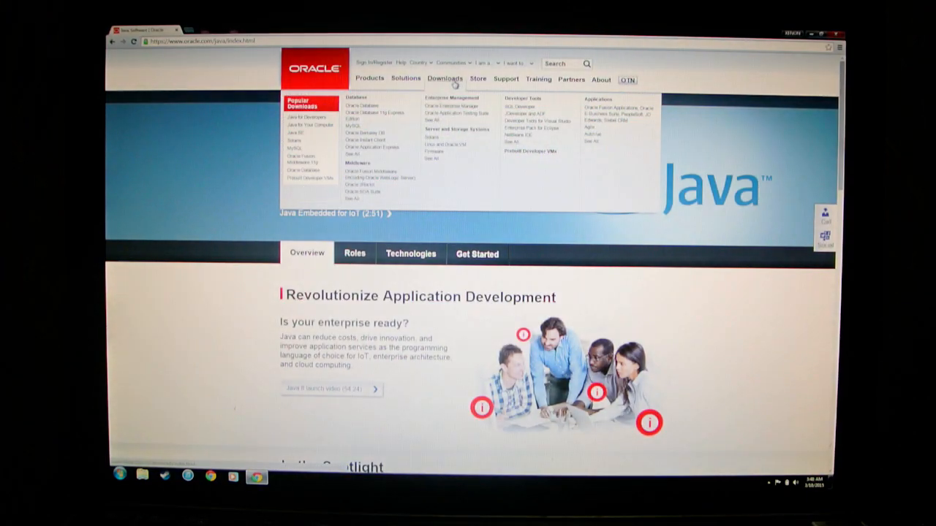
{"action": "left_click", "coordinate": [444, 79]}
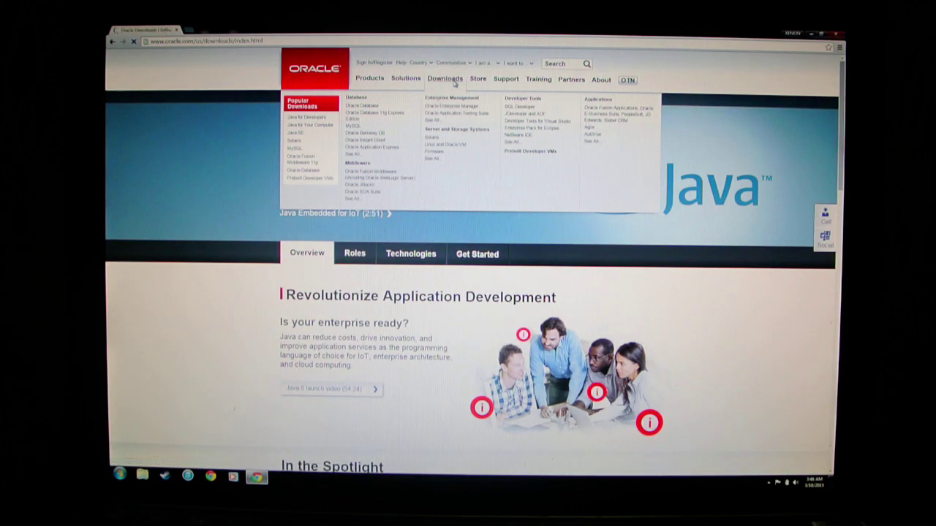
{"action": "left_click", "coordinate": [447, 79]}
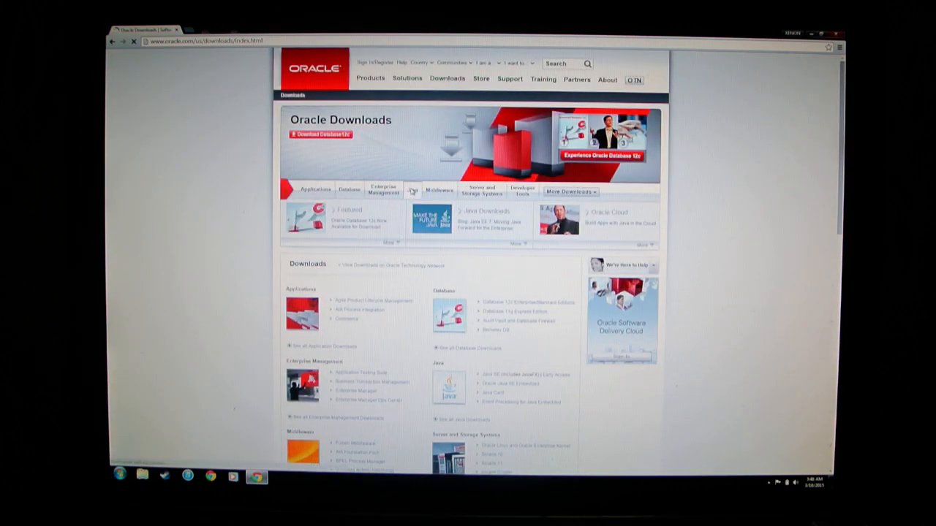
{"action": "left_click", "coordinate": [418, 190]}
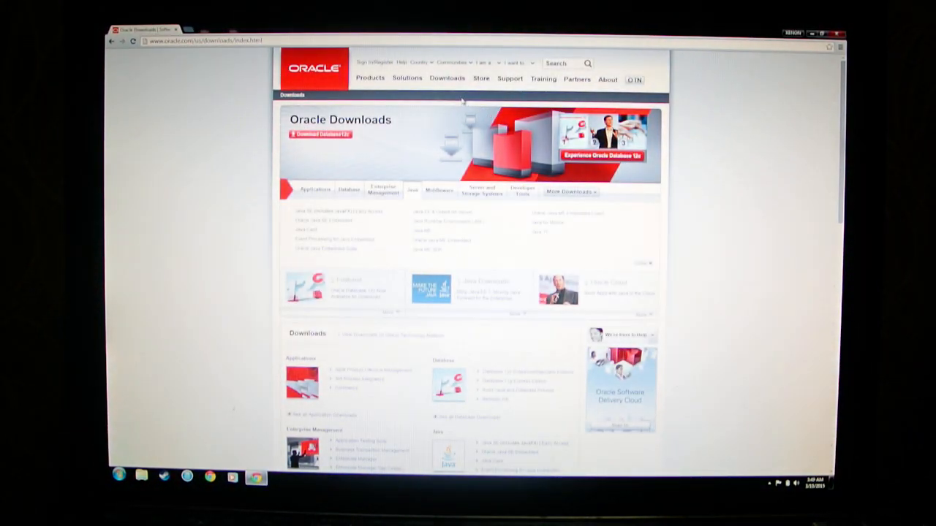
- From the downloads menu, choose a popular Java download
{"action": "left_click", "coordinate": [449, 79]}
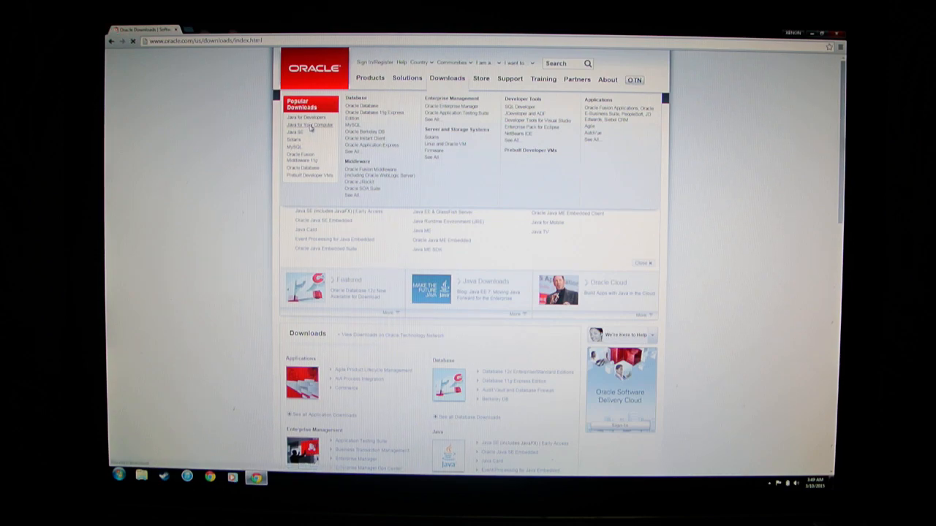
{"action": "left_click", "coordinate": [307, 126]}
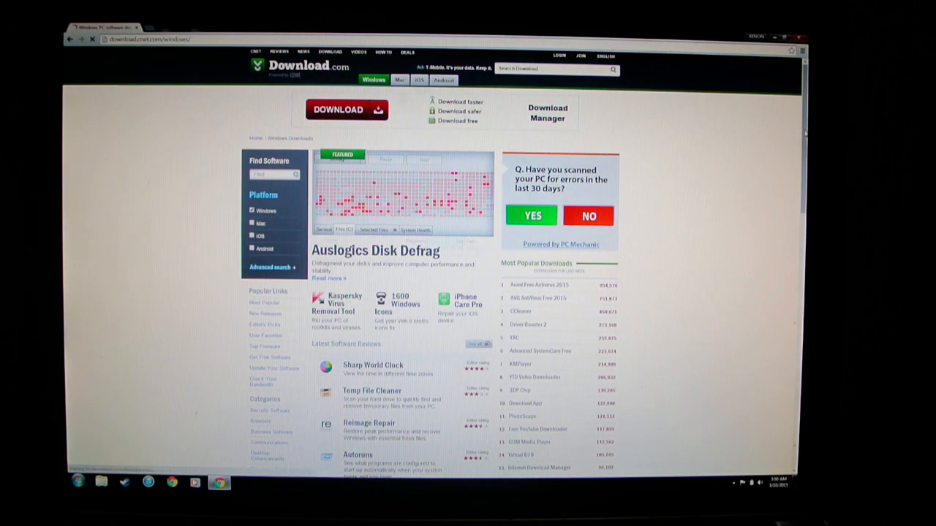
- Scroll Download.com's Windows page to the latest reviews and popular downloads
{"action": "scroll", "scroll_direction": "down", "scroll_amount": 3}
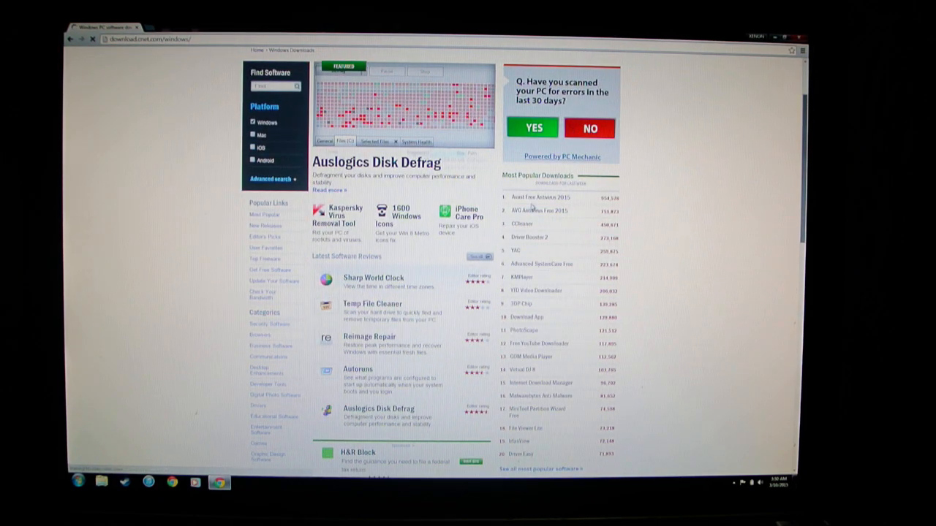